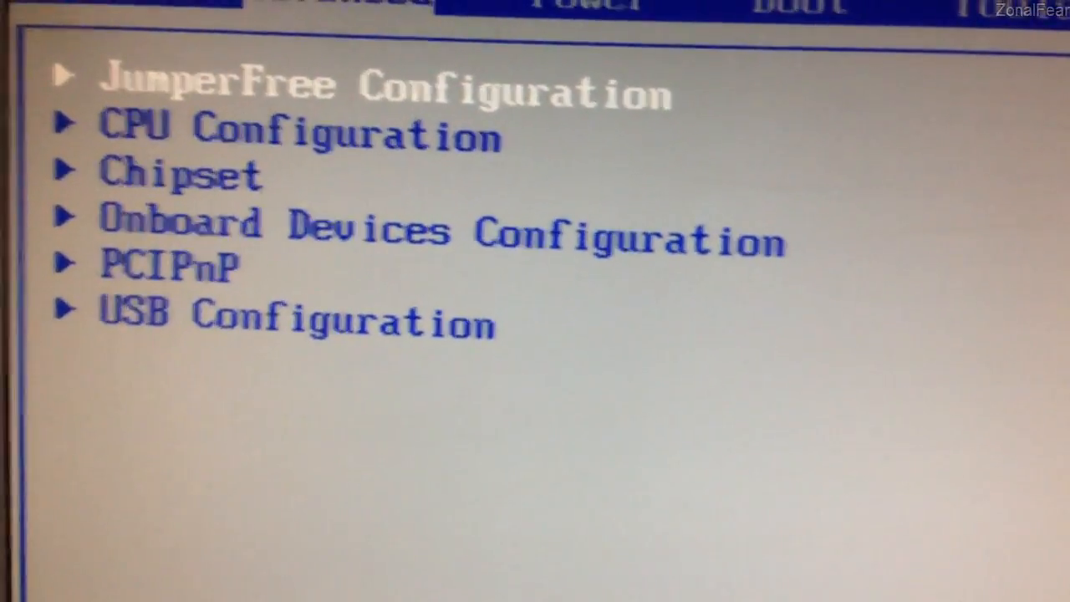
Set AI Overclocking to Manual and choose a CPU frequency of 220.0 MHz
key("enter")
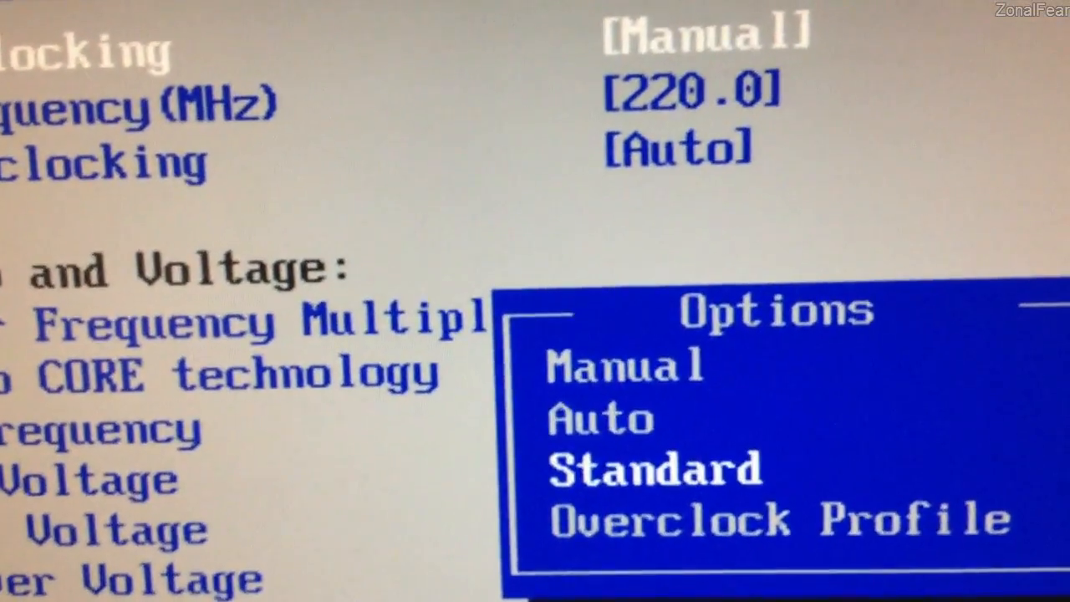
key("Down")
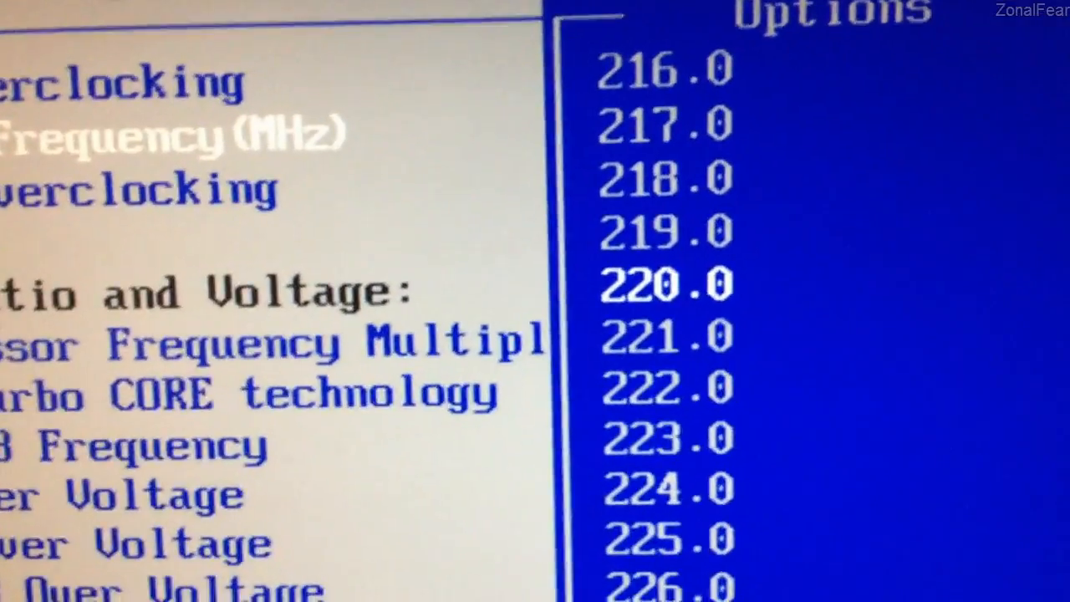
Confirm 220.0 MHz and list the multiplier options x4.5 to x9.5
scroll("down", 3)
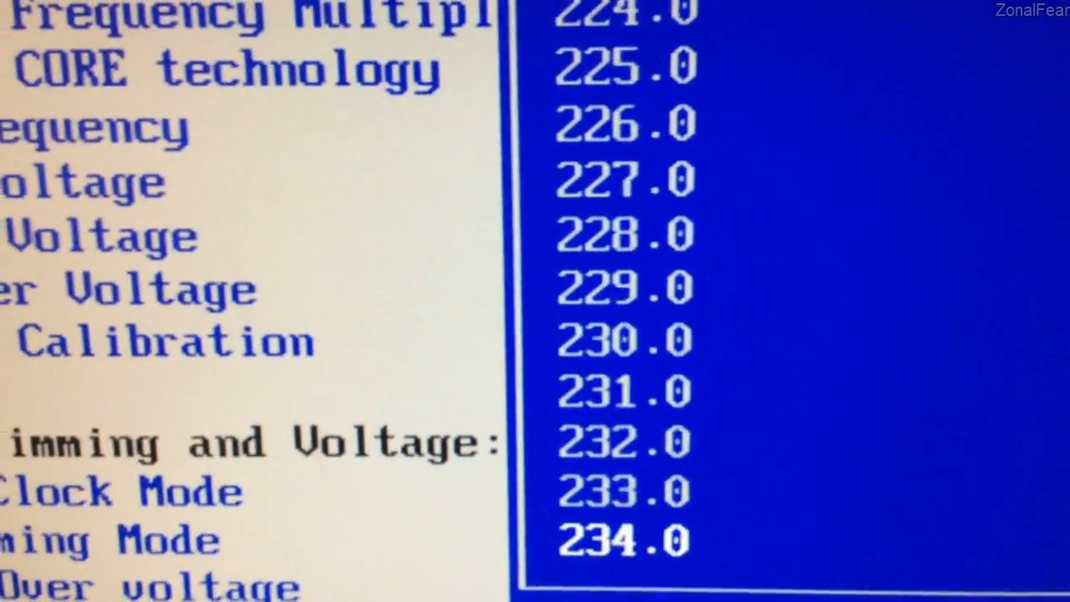
scroll("up", 3)
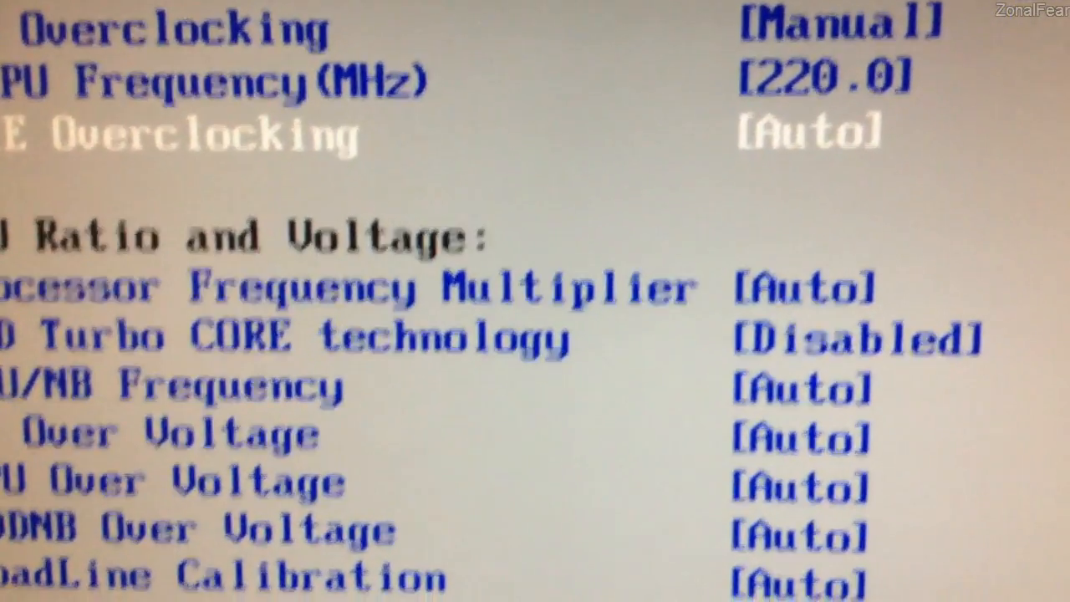
scroll("down", 3)
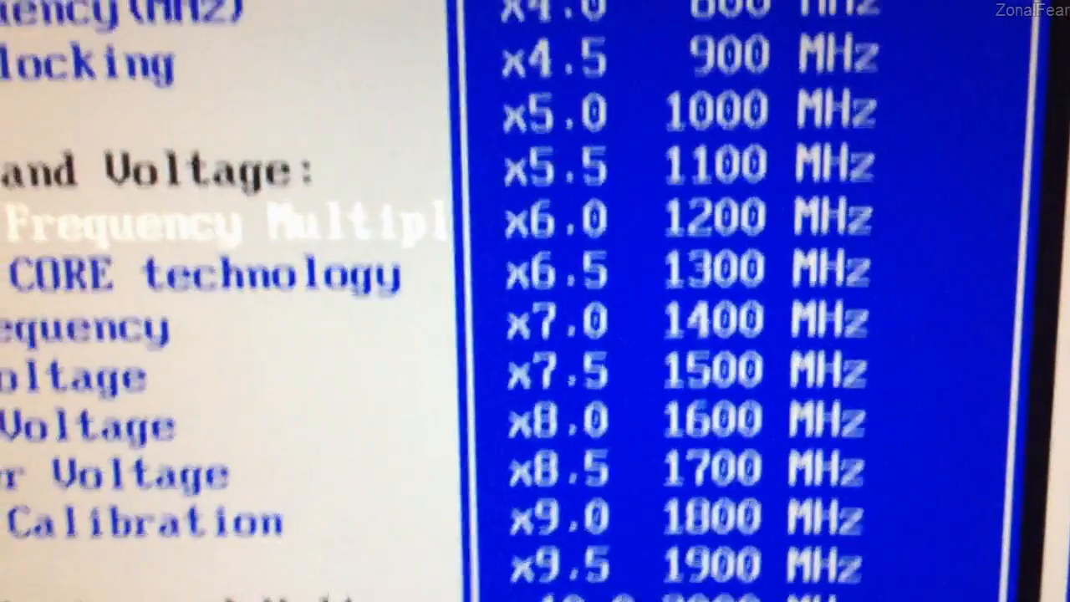
Review CPU Configuration: AMD Phenom II X6 1055T running at 3074 MHz
scroll("down", 3)
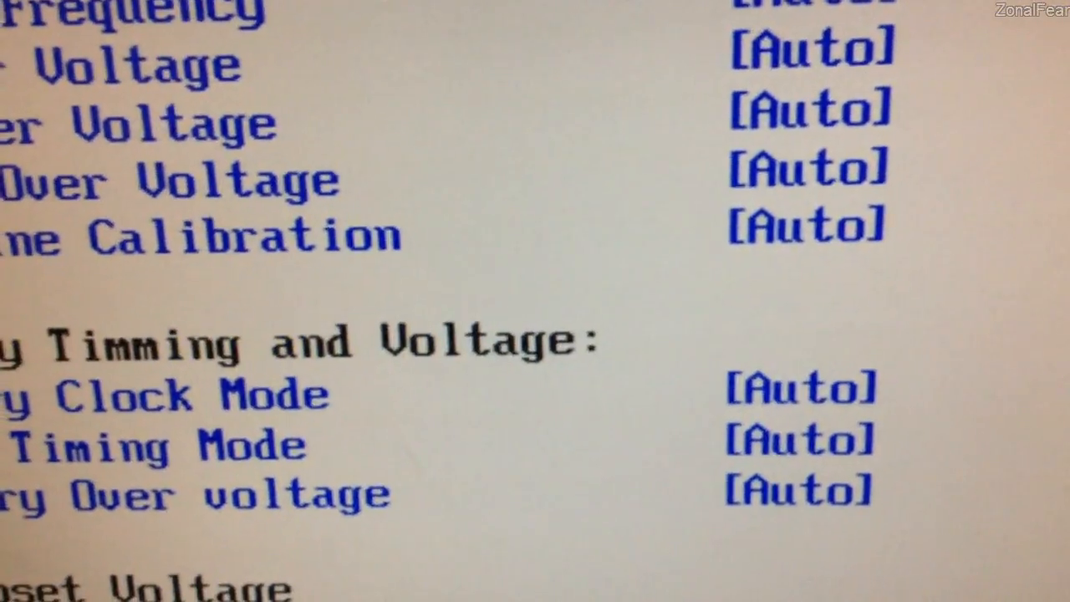
scroll("down", 3)
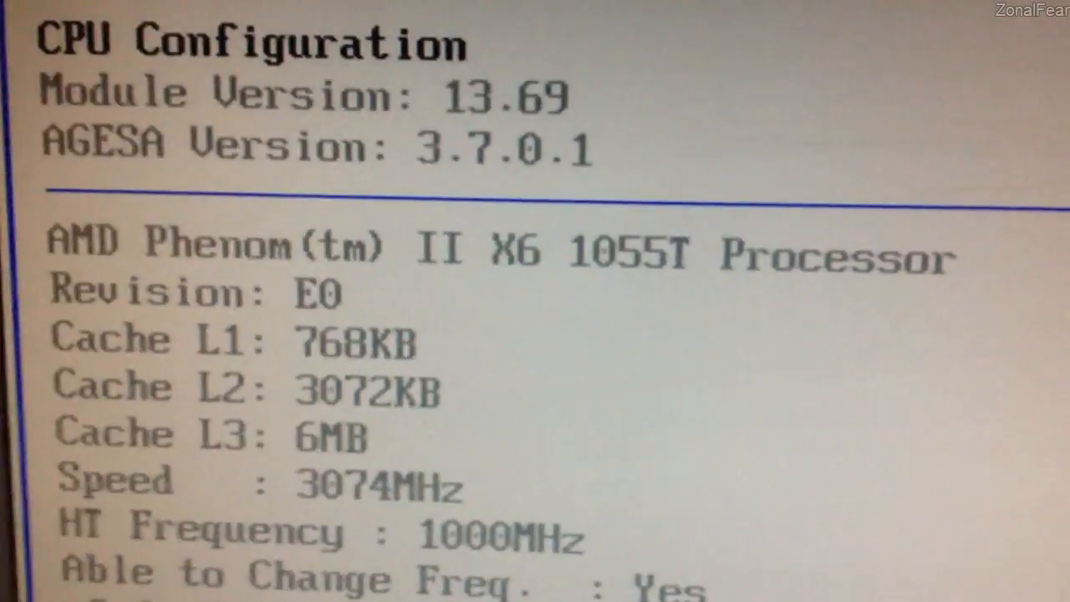
Press F10 to request saving the BIOS changes and exiting
scroll("down", 3)
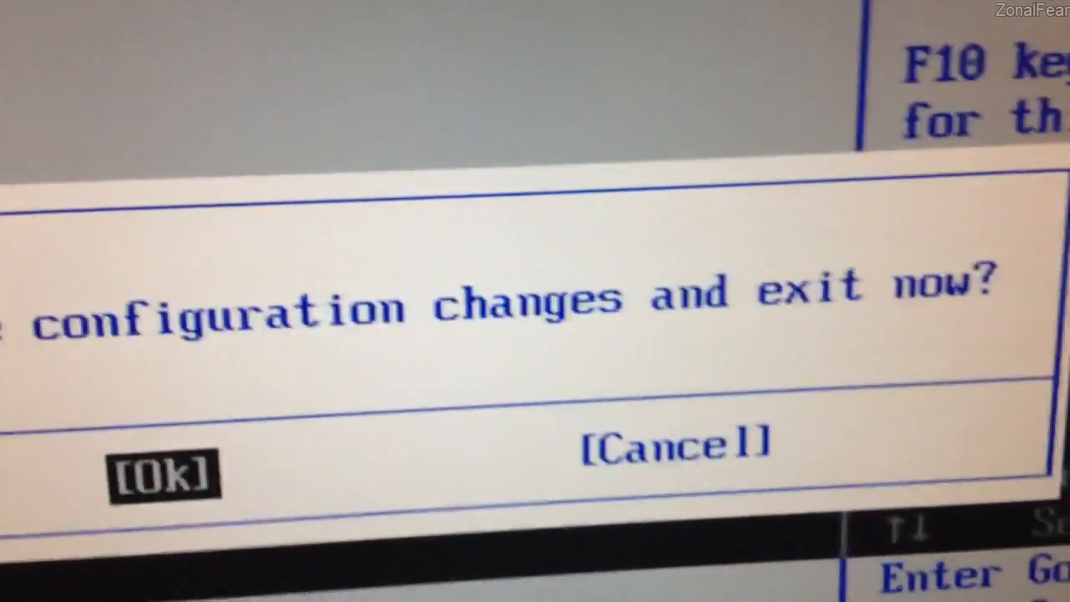
Confirm save and exit, then view CPU at 30–35 °C in HWMonitor
left_click(163, 468)
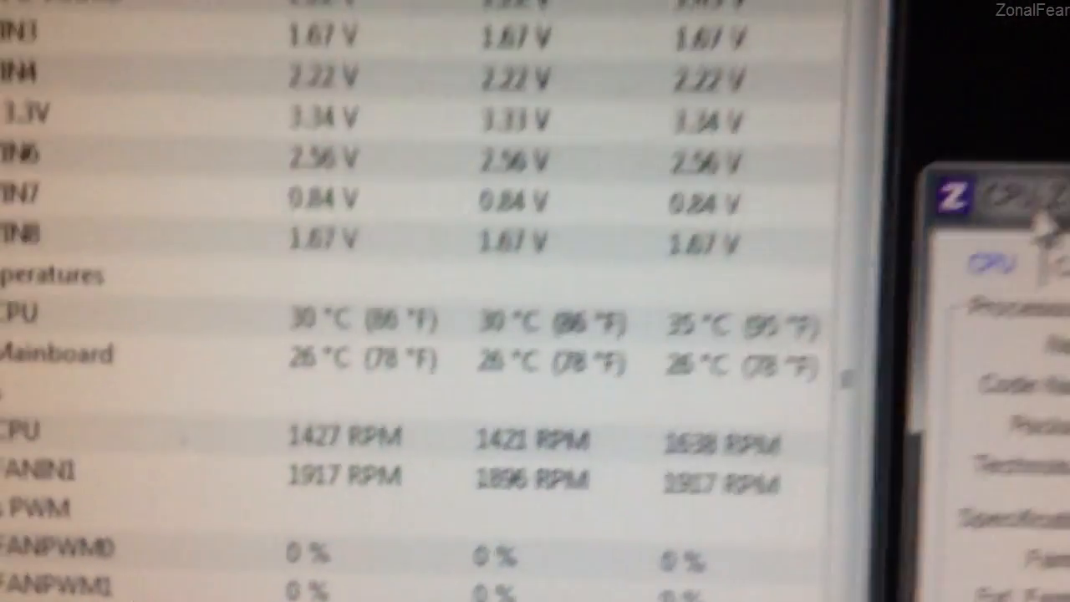
scroll("down", 3)
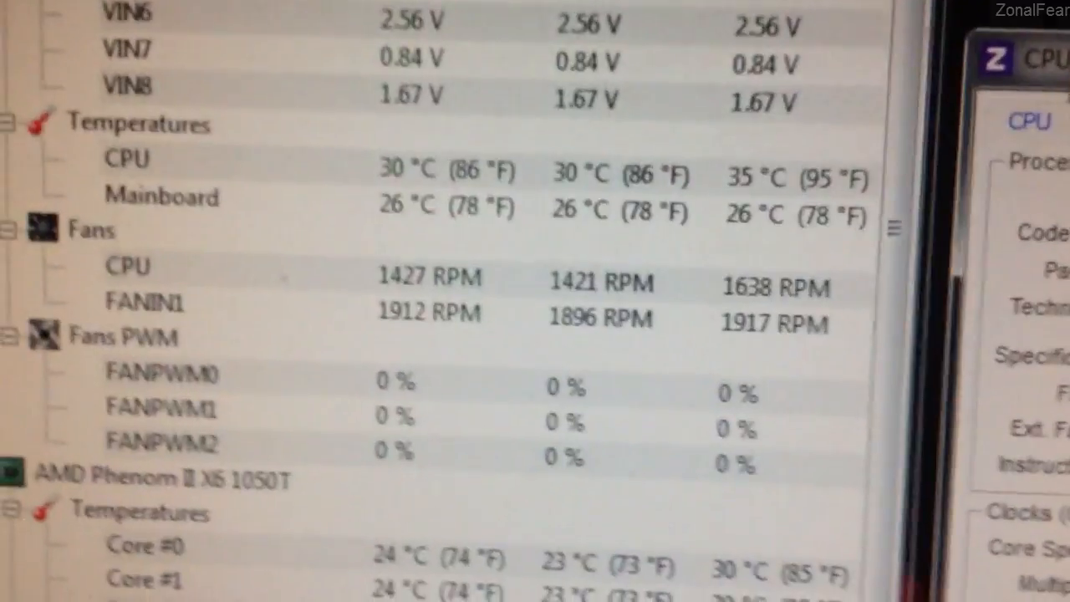
scroll("down", 3)
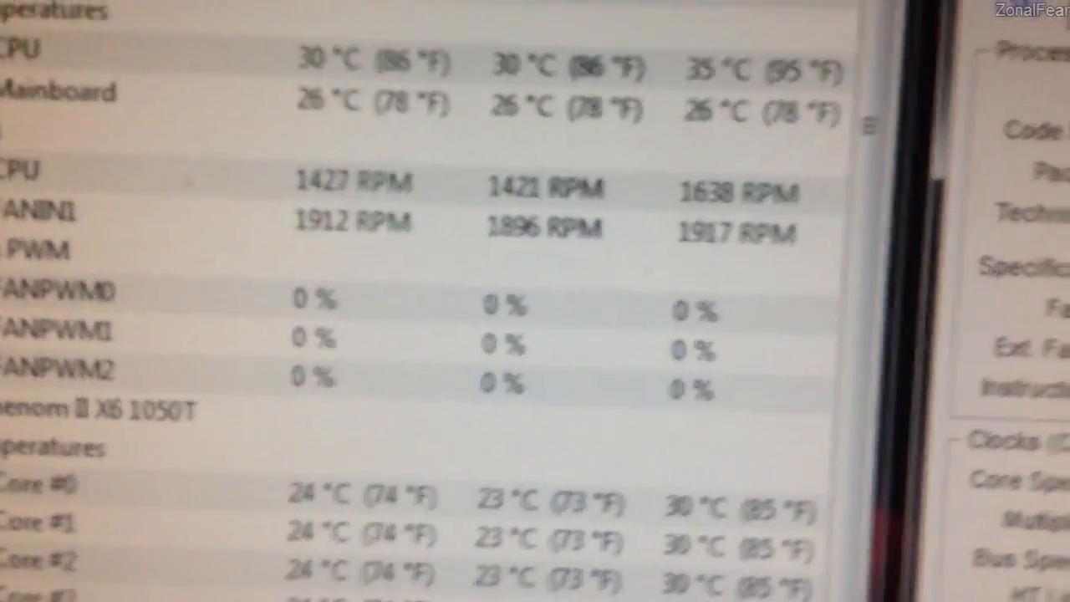